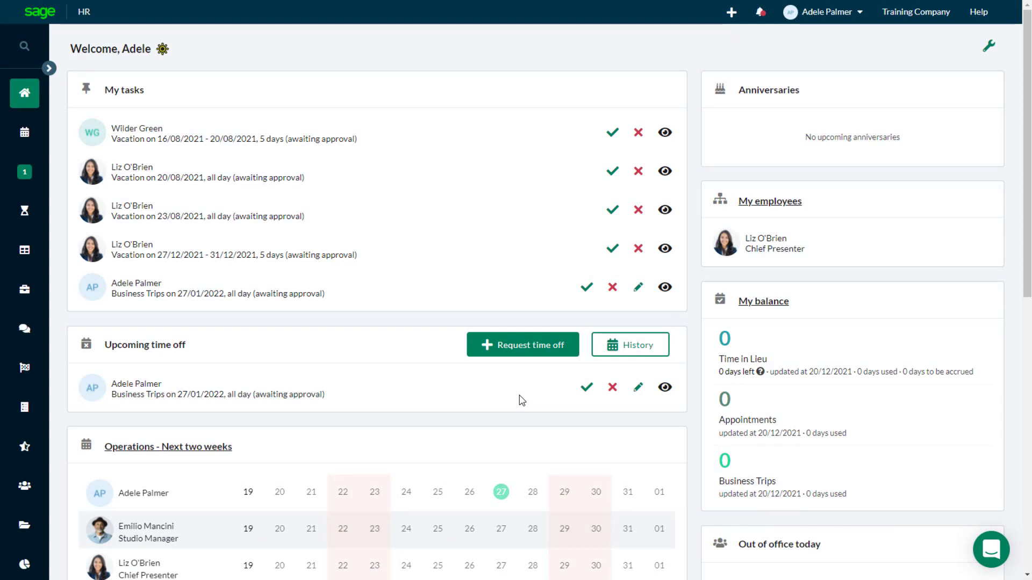
Go to the company settings and expand the Employee data section.
left_click(822, 12)
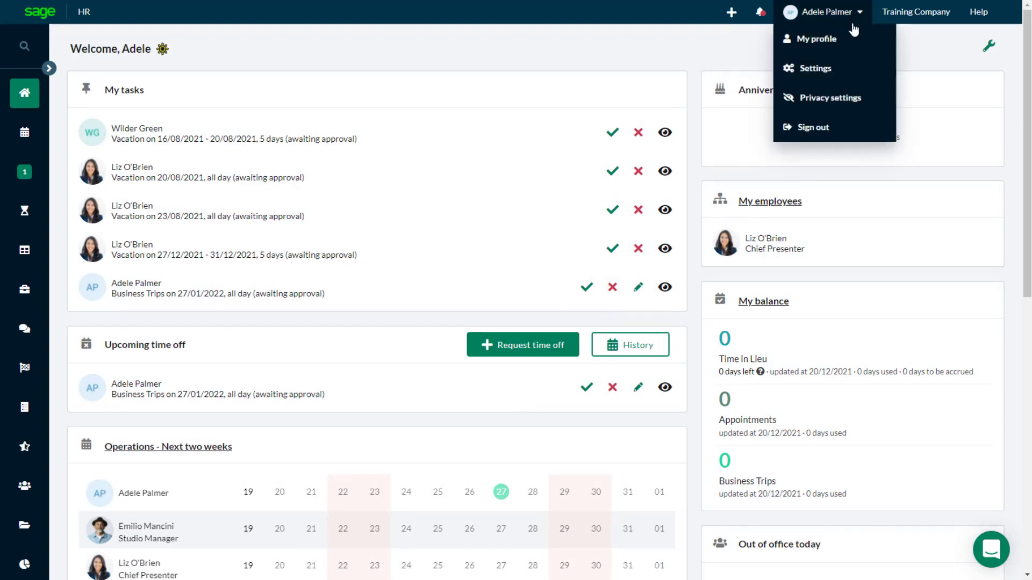
left_click(816, 68)
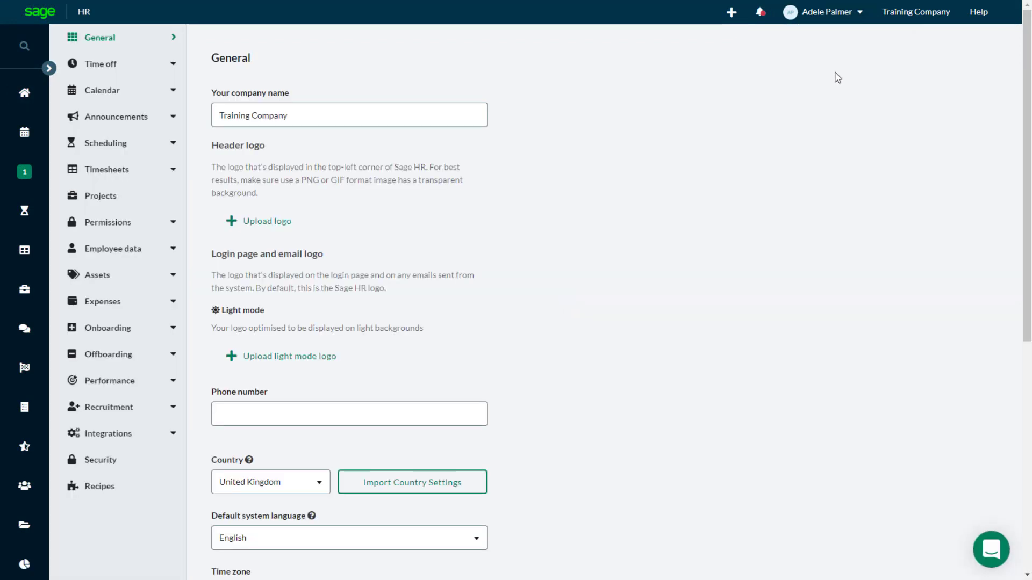
left_click(112, 249)
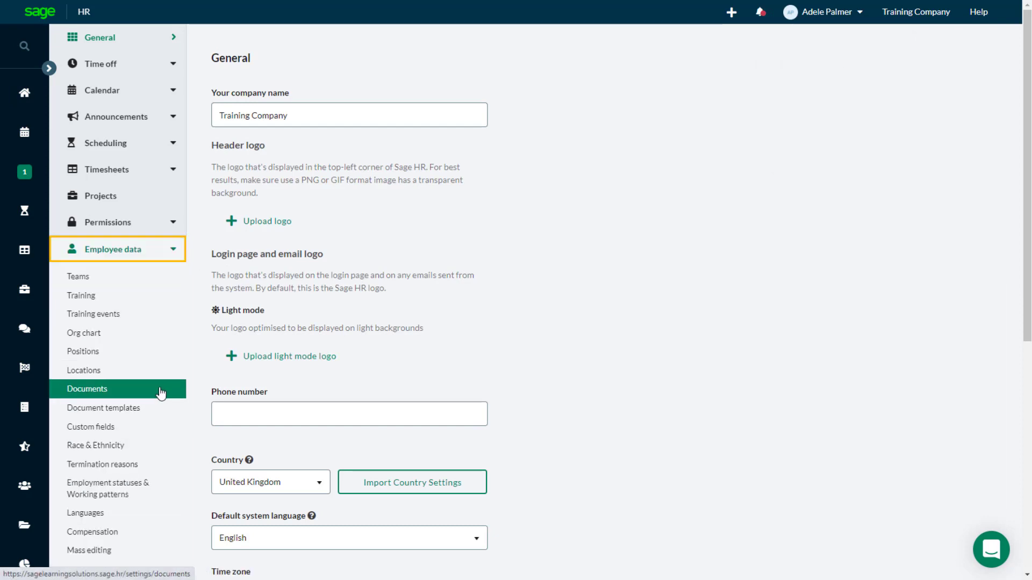
In Documents settings, enable 'Track employee's right to work status' and save.
left_click(86, 388)
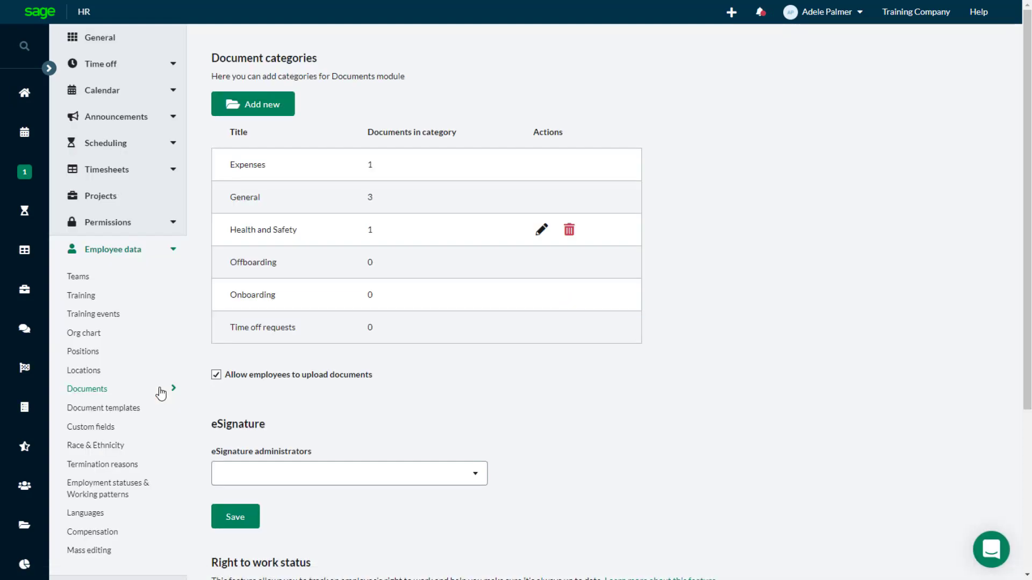
scroll("down", 3)
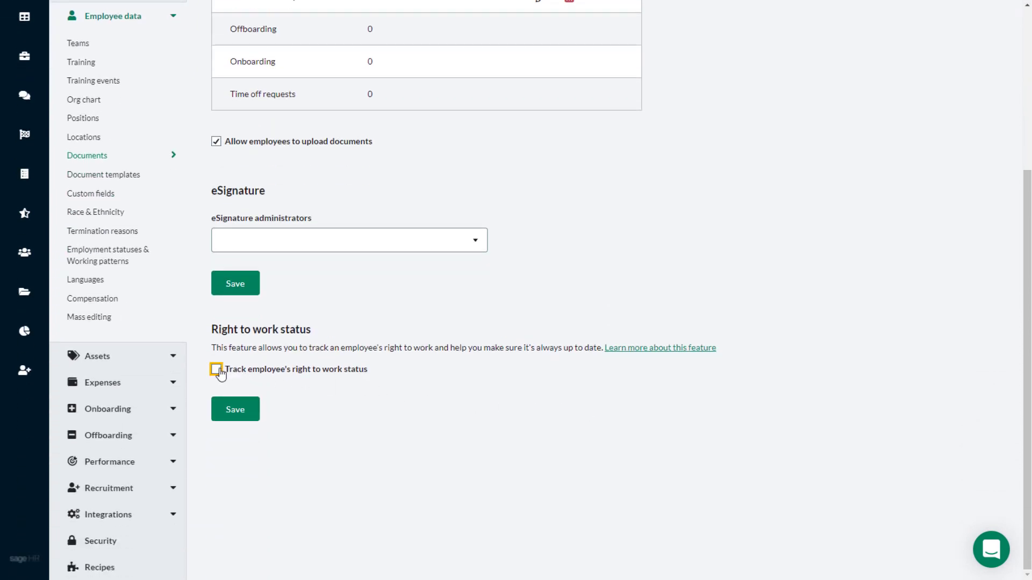
left_click(216, 369)
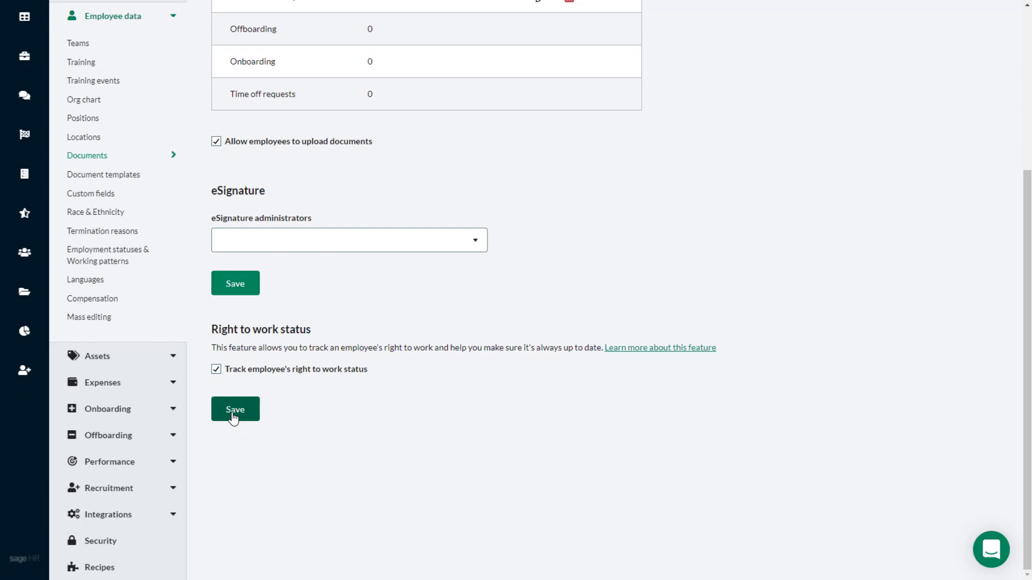
left_click(234, 409)
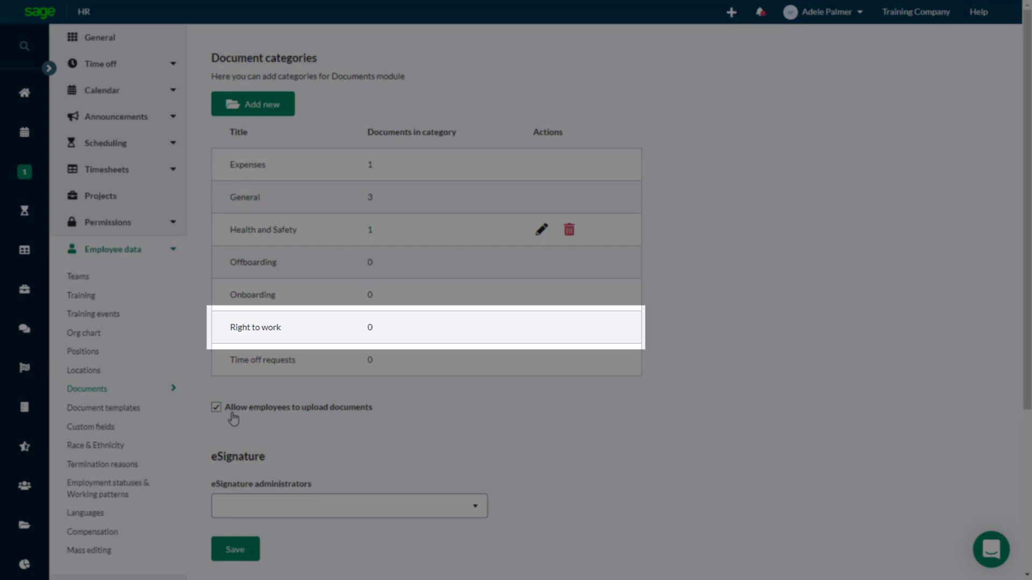
left_click(216, 406)
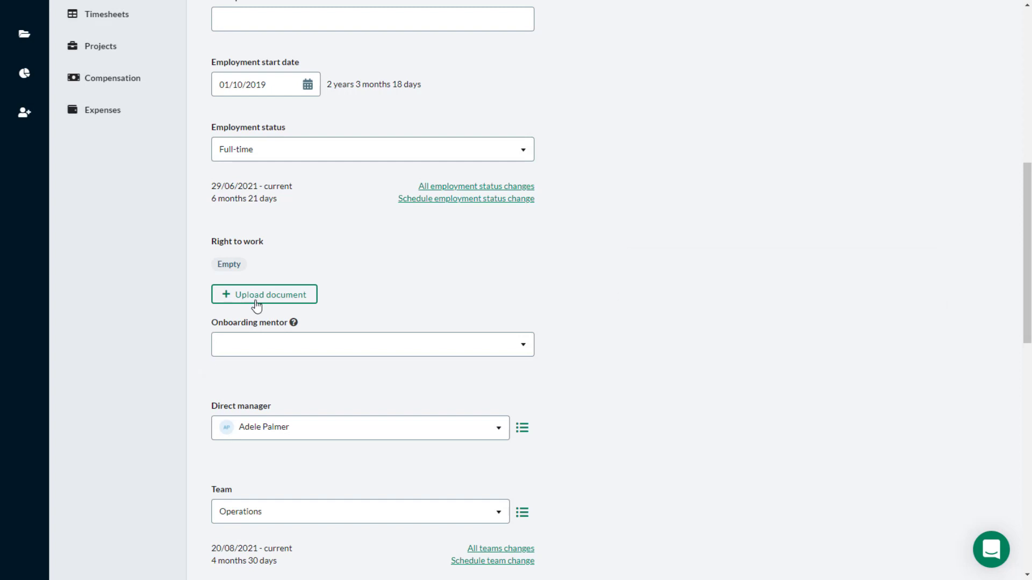
Start adding a document from the Right to work field on the employee profile.
left_click(264, 294)
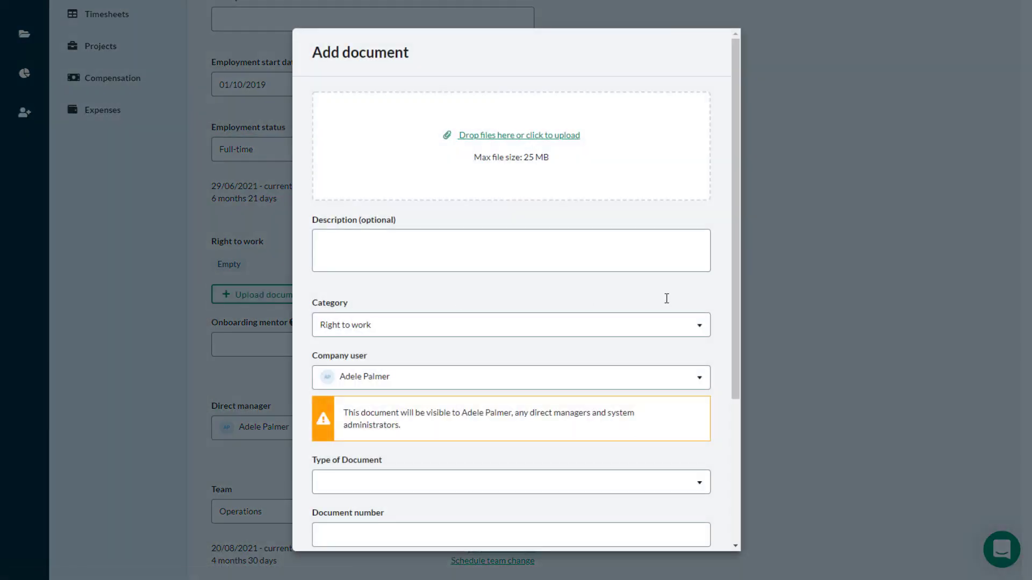
left_click(518, 135)
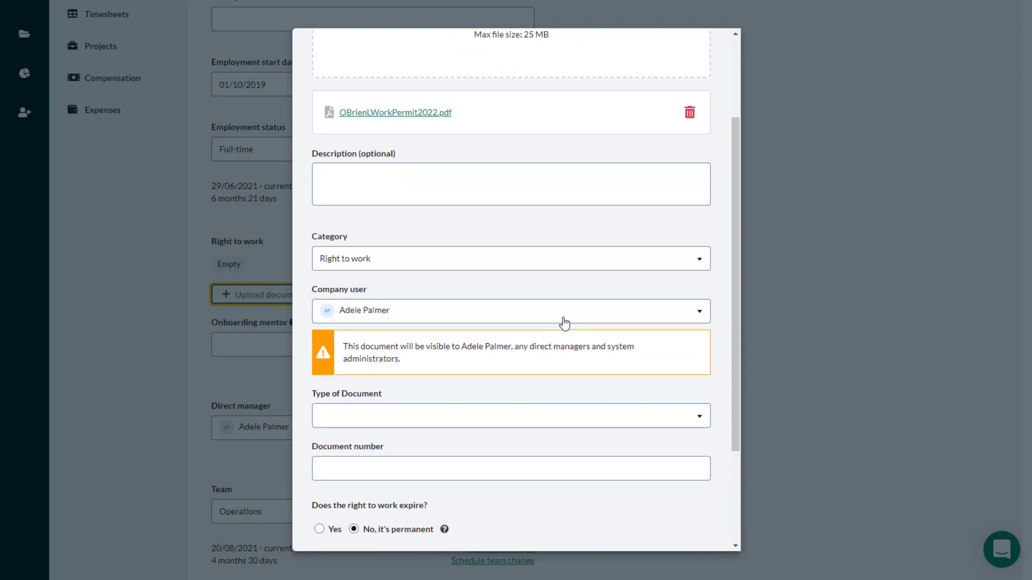
scroll("down", 3)
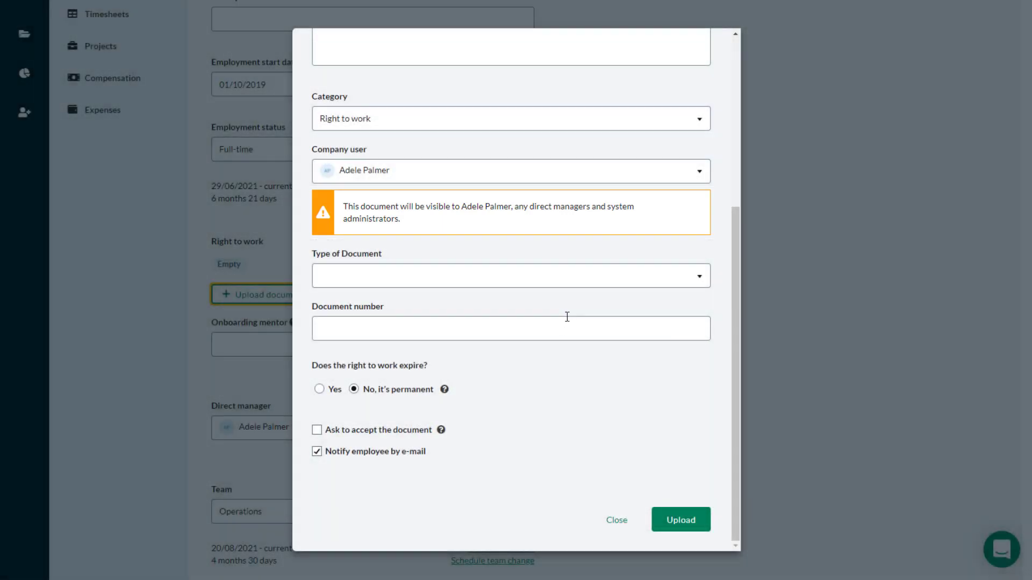
left_click(510, 275)
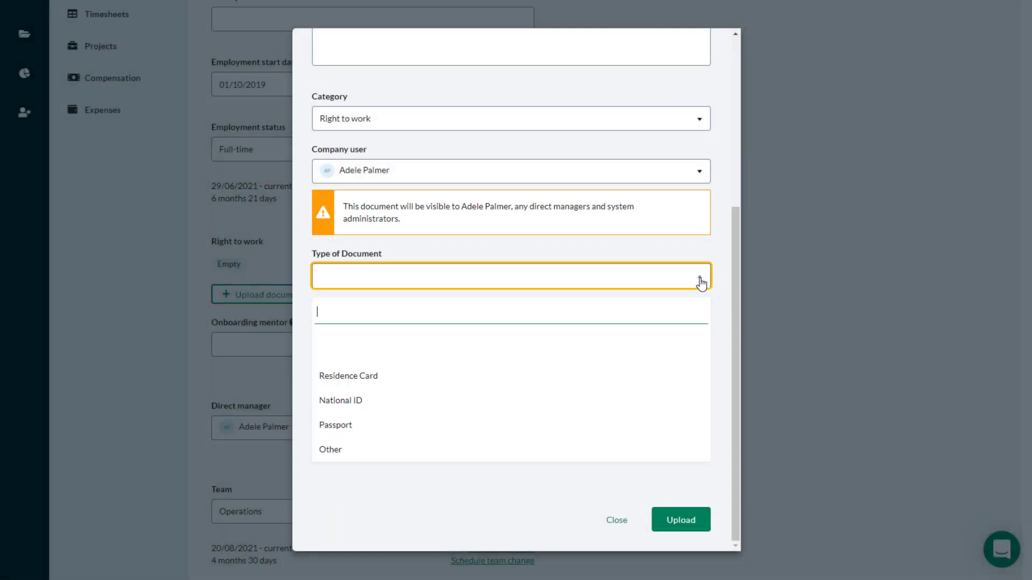
left_click(348, 376)
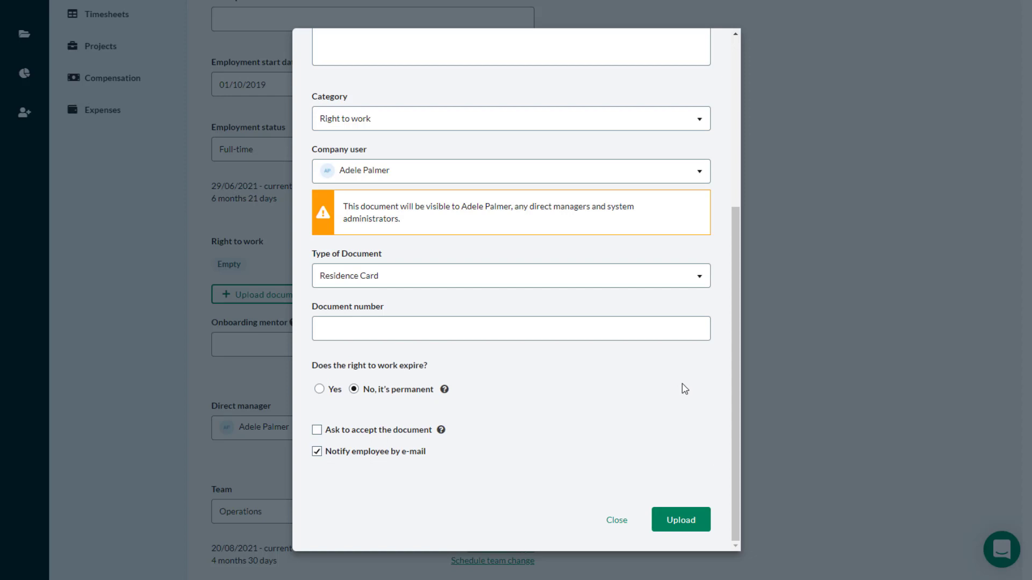
type("2022-JFT-0119")
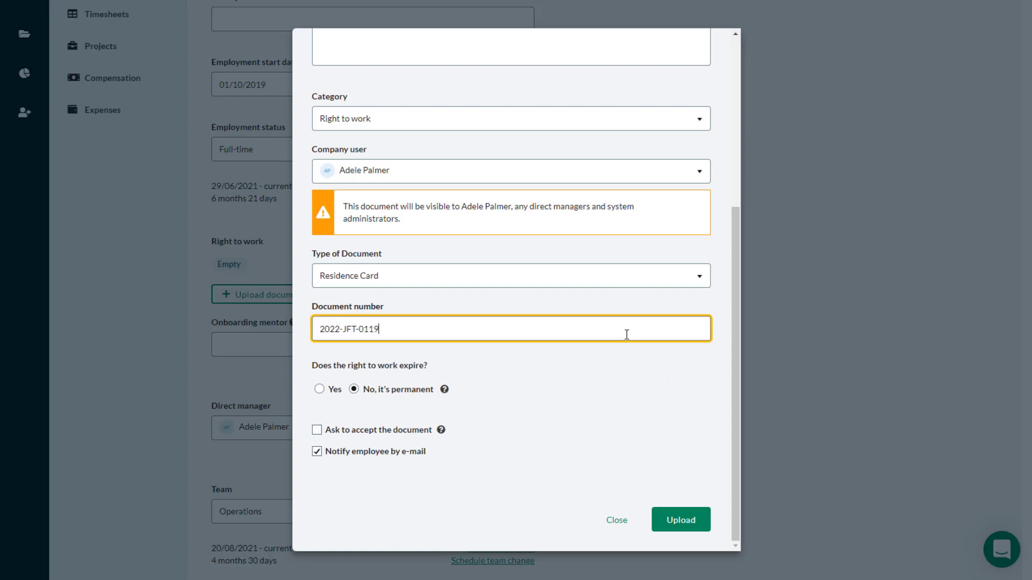
left_click(319, 389)
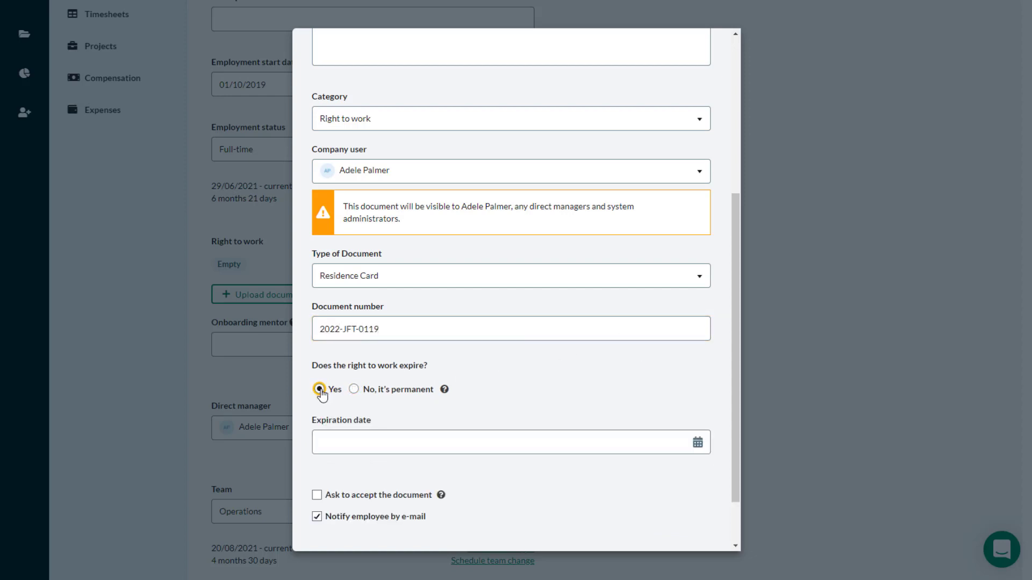
Set the expiration date to 31/12/2023 in the date picker.
left_click(697, 442)
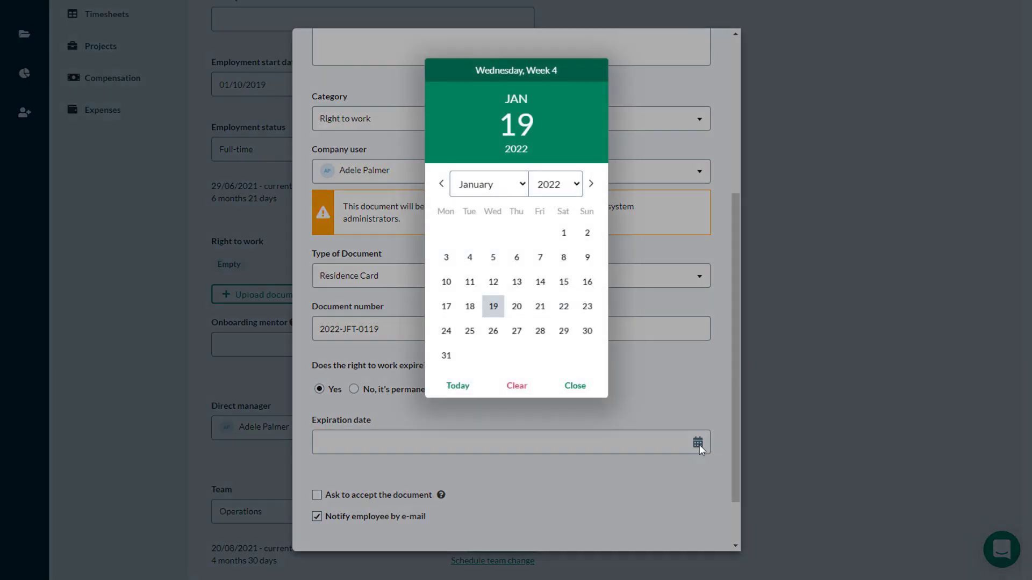
left_click(488, 184)
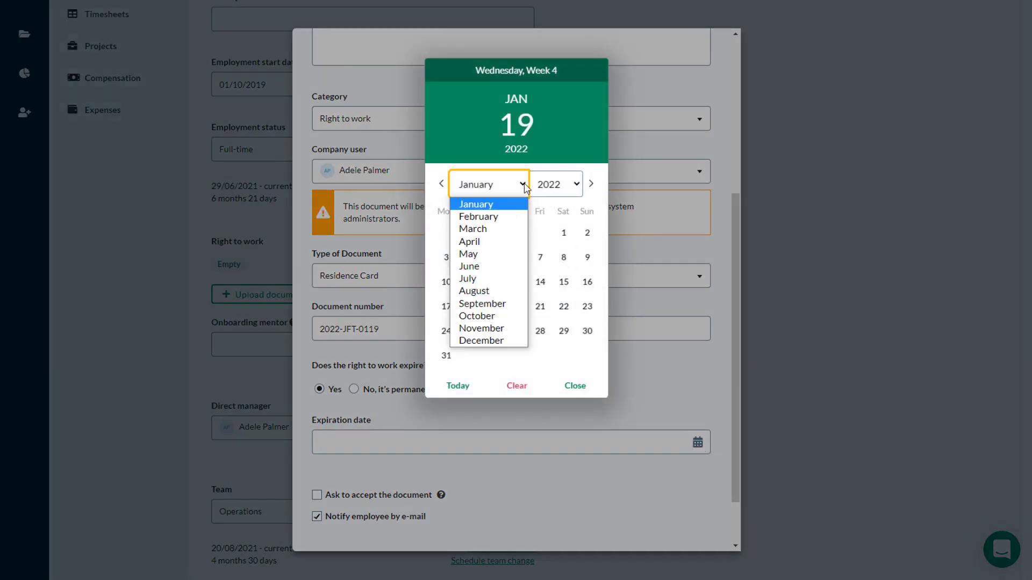
left_click(482, 341)
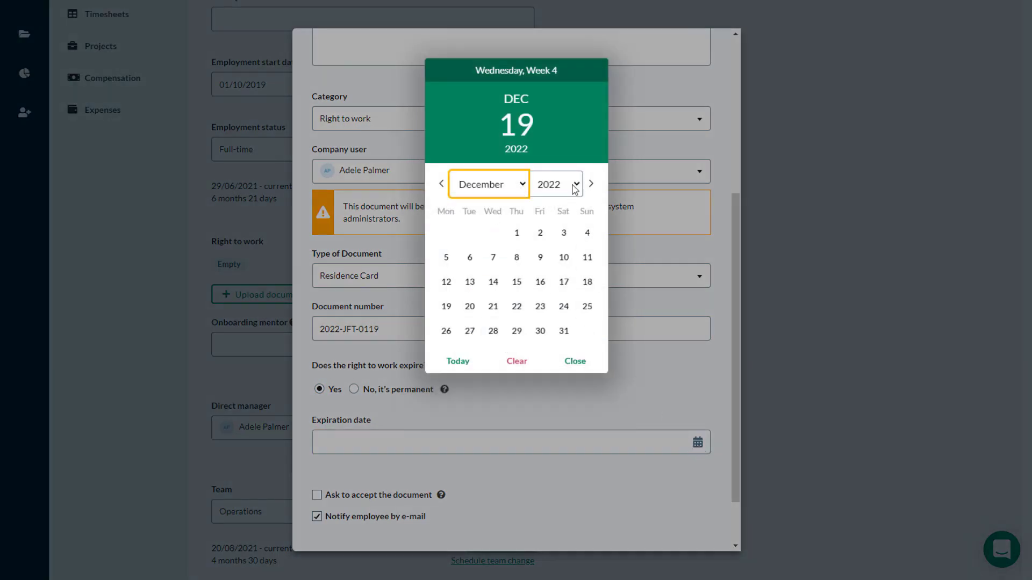
left_click(575, 184)
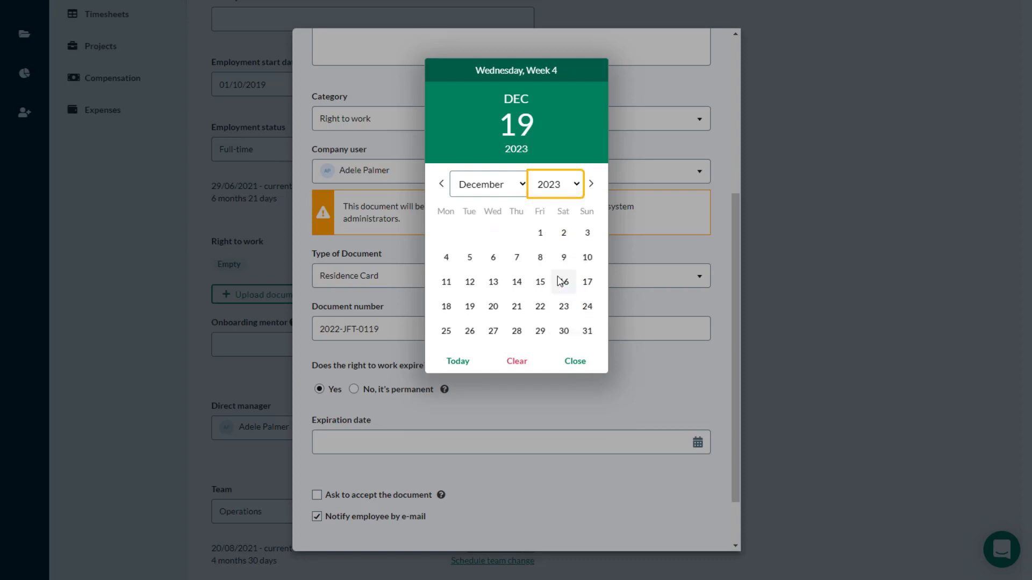
left_click(587, 330)
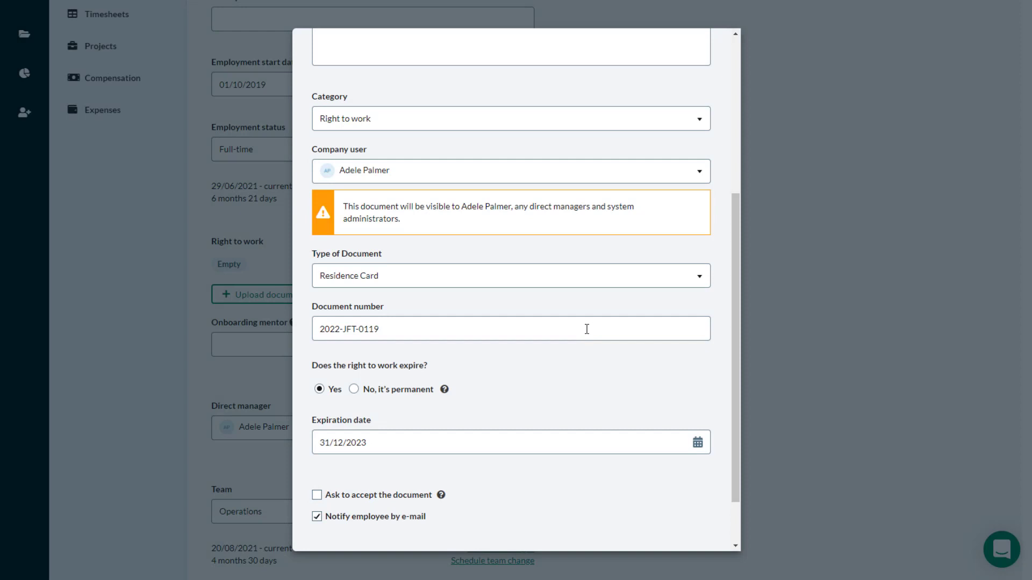
scroll("down", 3)
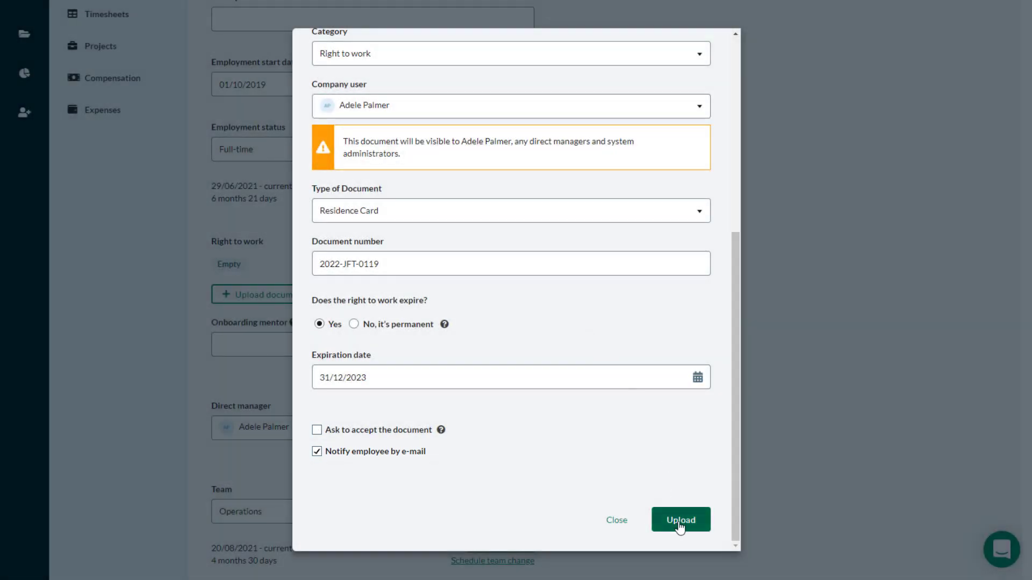
left_click(681, 519)
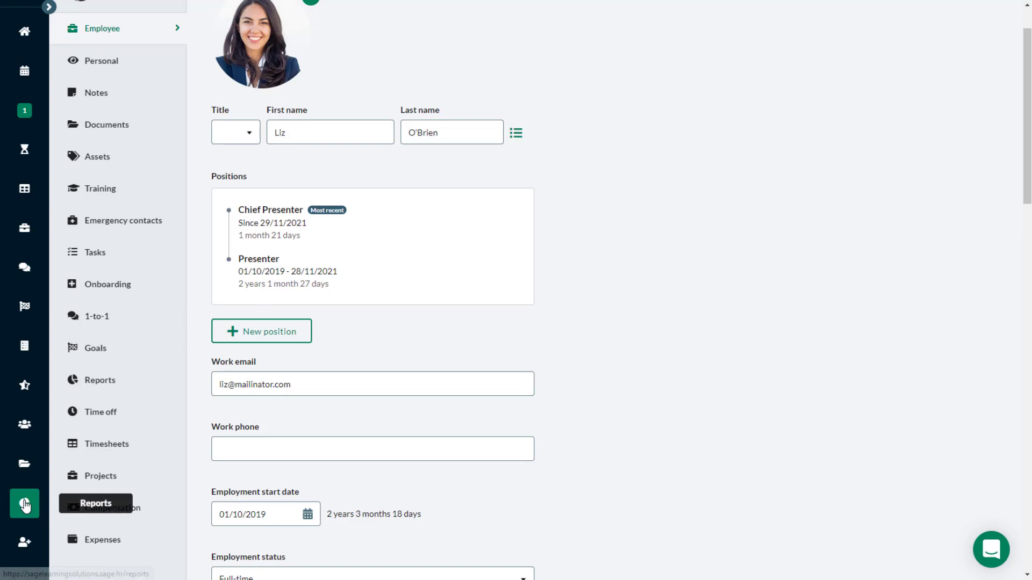
Run the Right to work custom report from the Employee data reports.
left_click(25, 505)
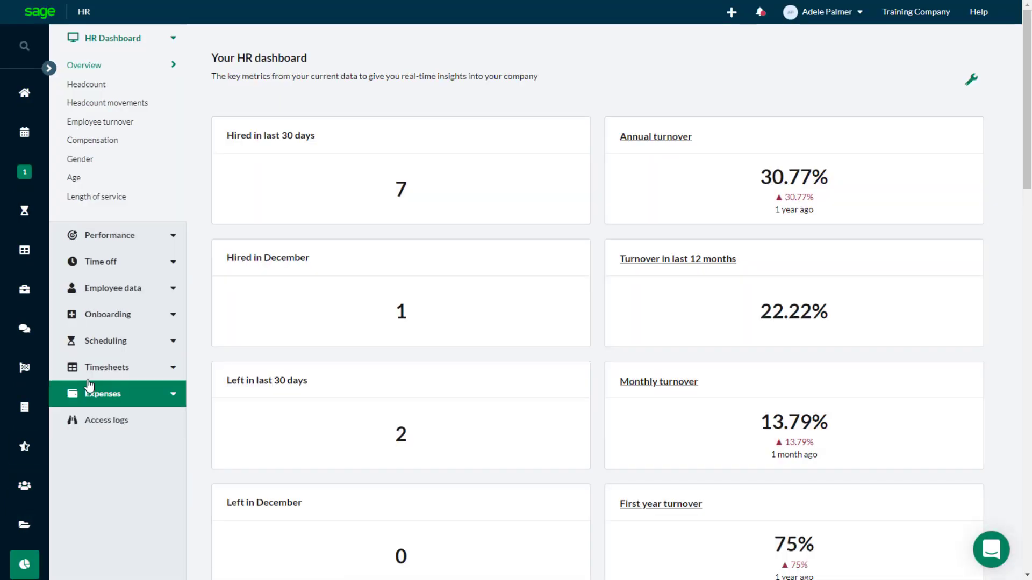
left_click(112, 288)
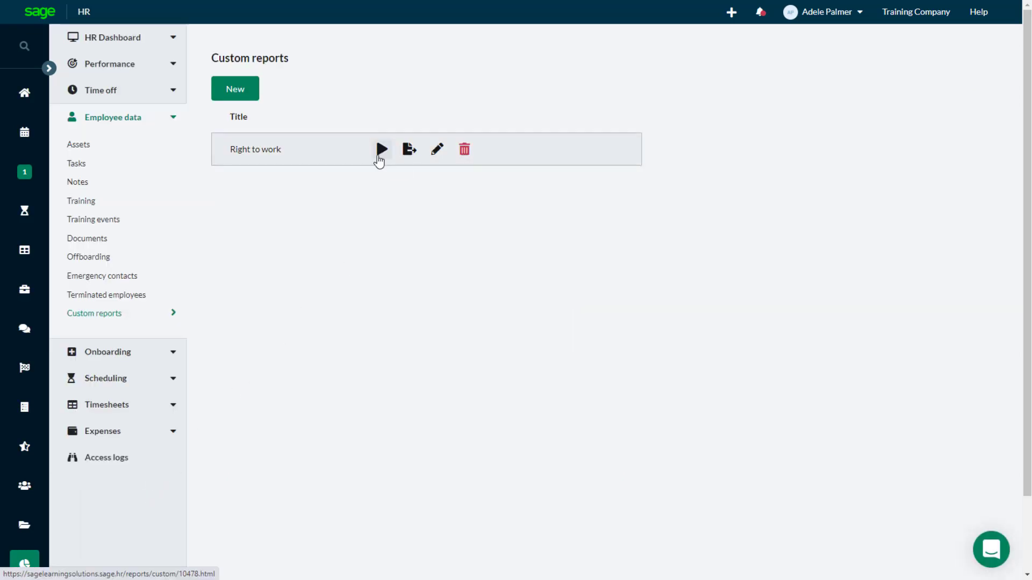
left_click(381, 150)
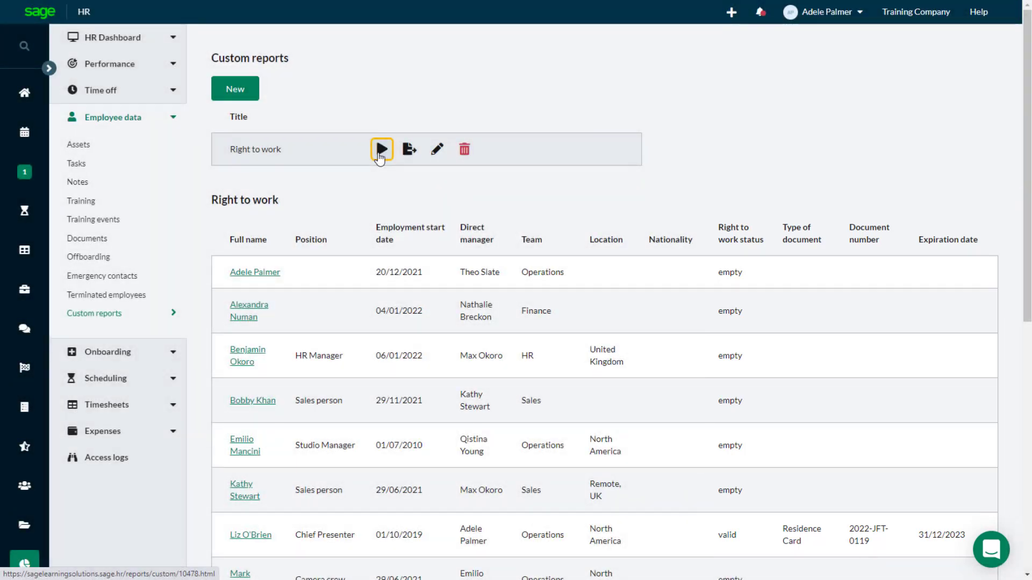
left_click(381, 149)
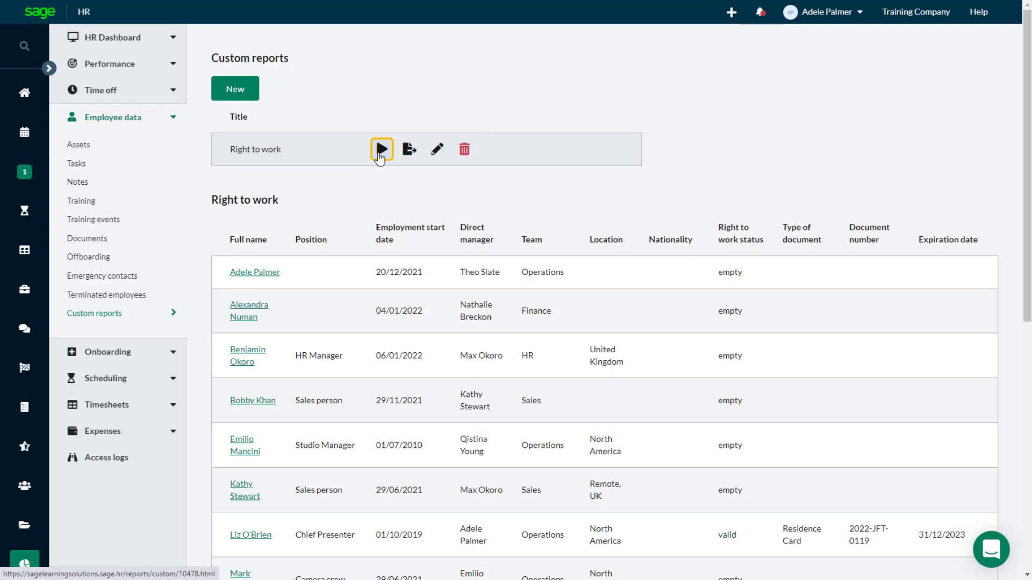
left_click(822, 12)
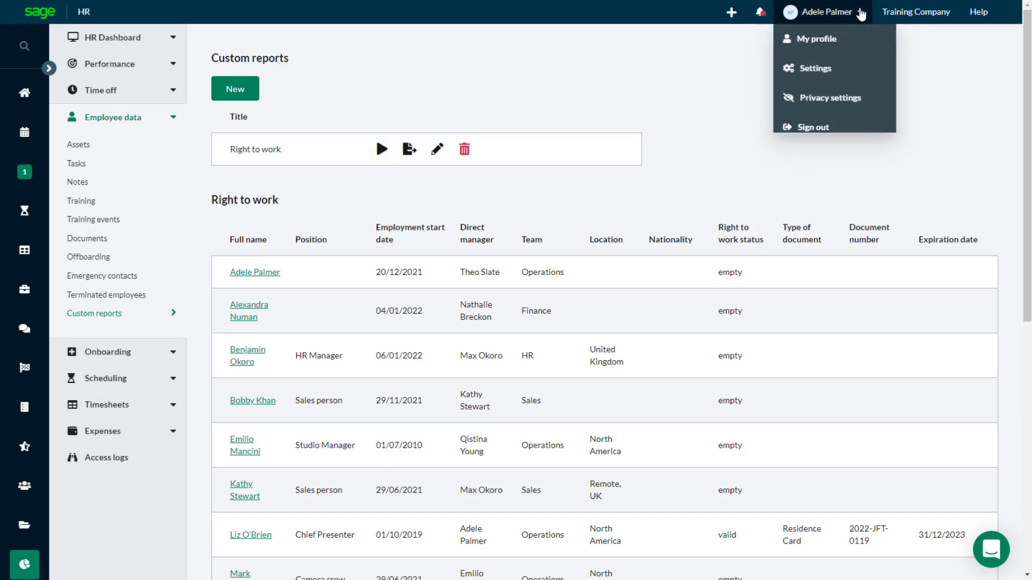
Go to the Recipes settings page listing the right to work reminder workflows.
left_click(816, 67)
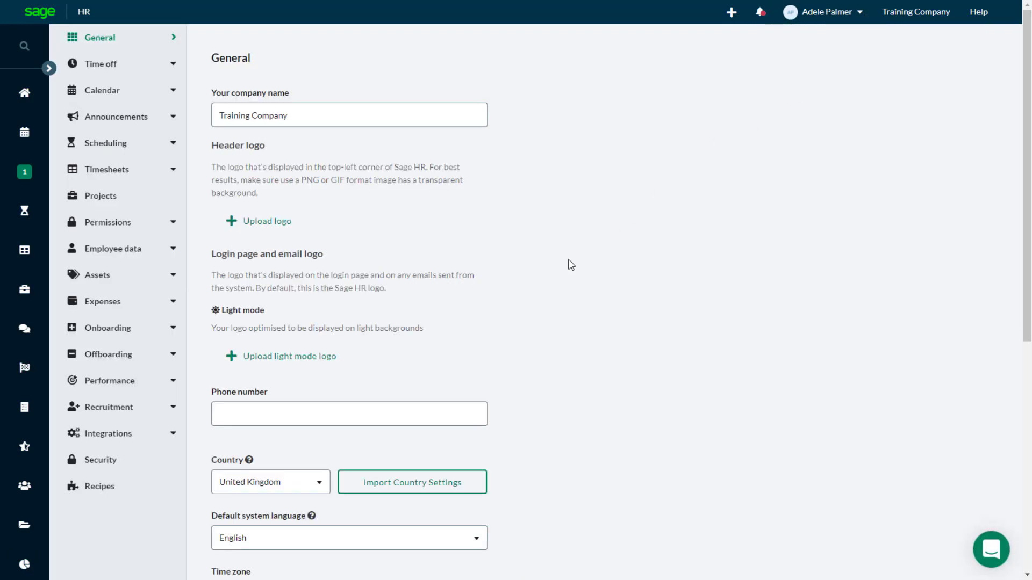
left_click(99, 486)
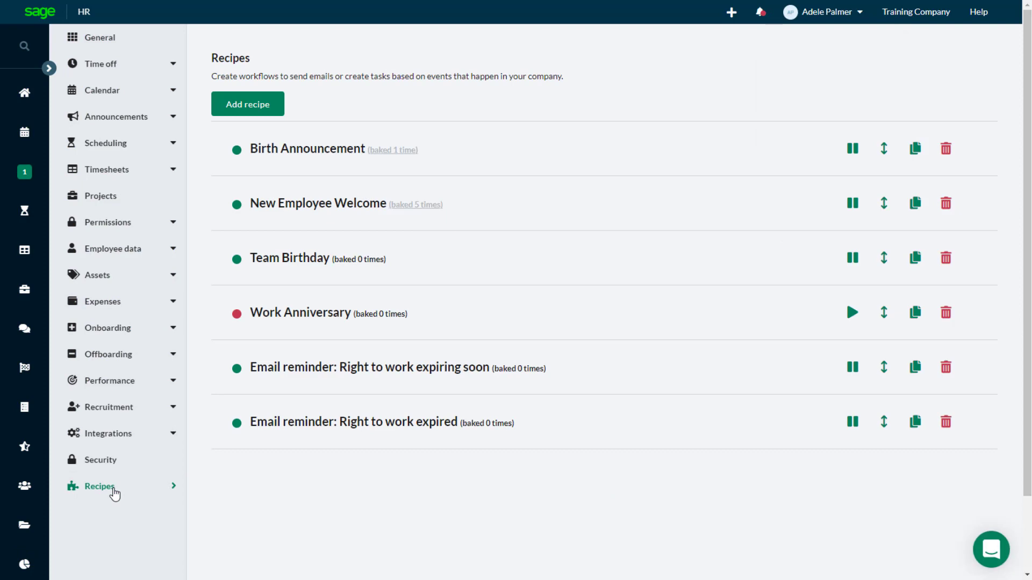